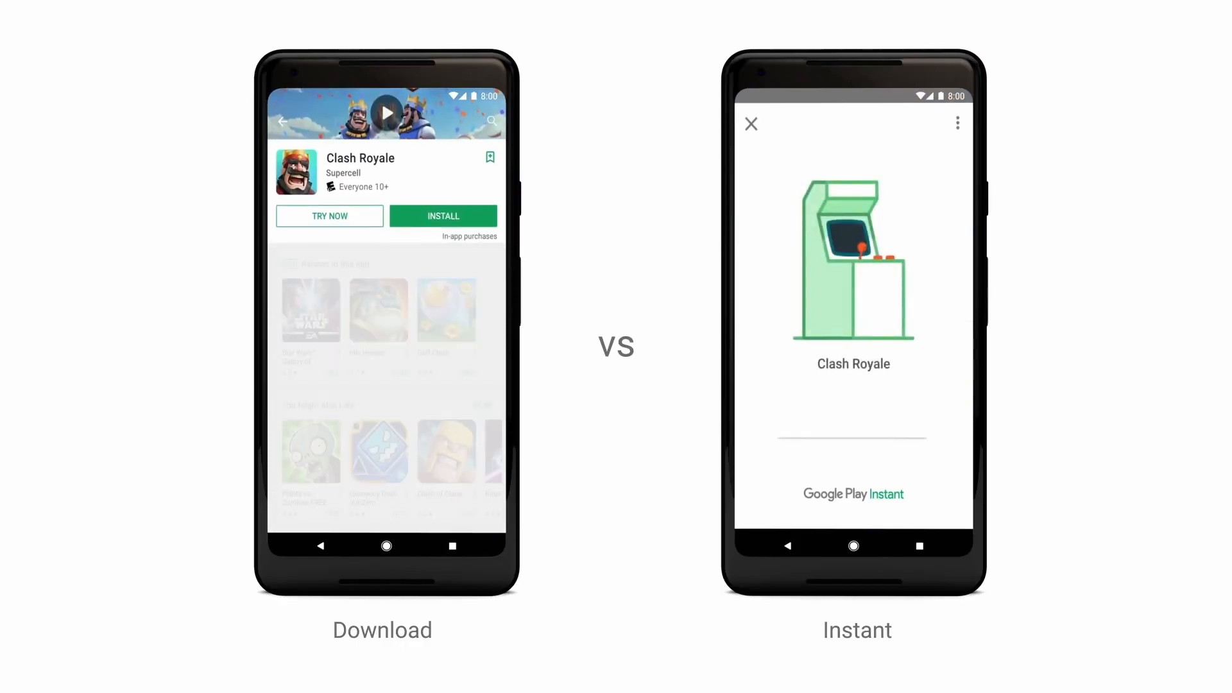
Resume the promo through the Download vs Instant comparison with Clash Royale.
left_click(443, 216)
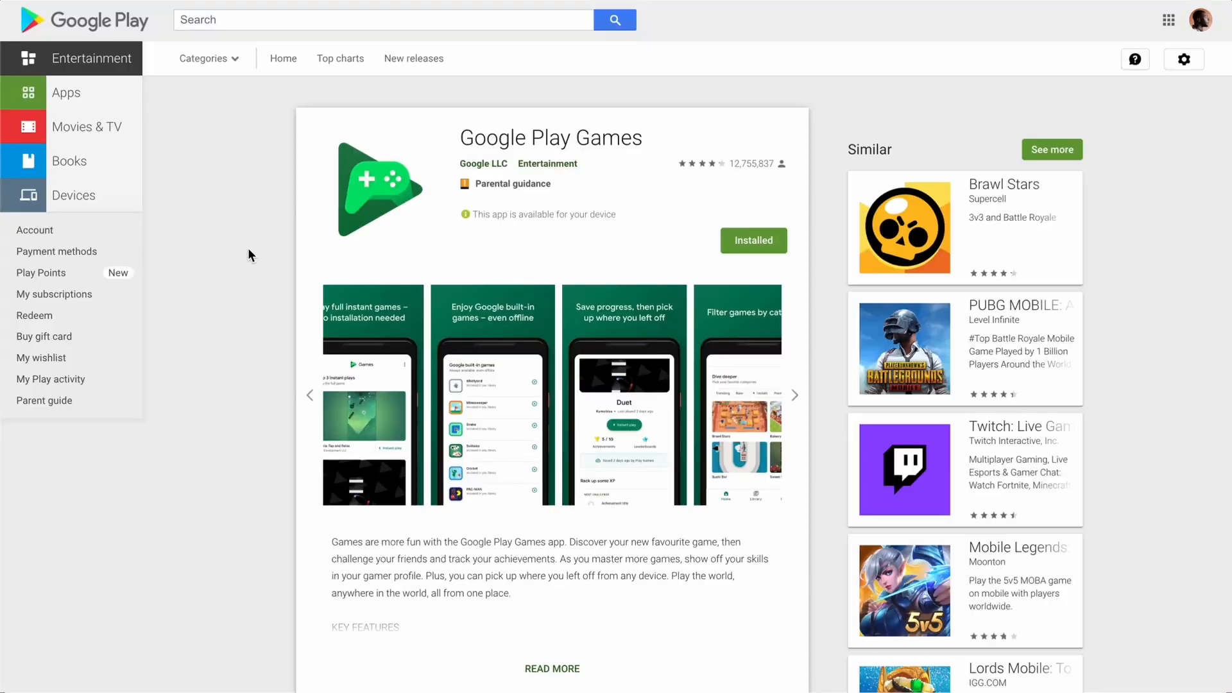
Scroll the Google Play Games store listing down to its reviews.
scroll("down", 3)
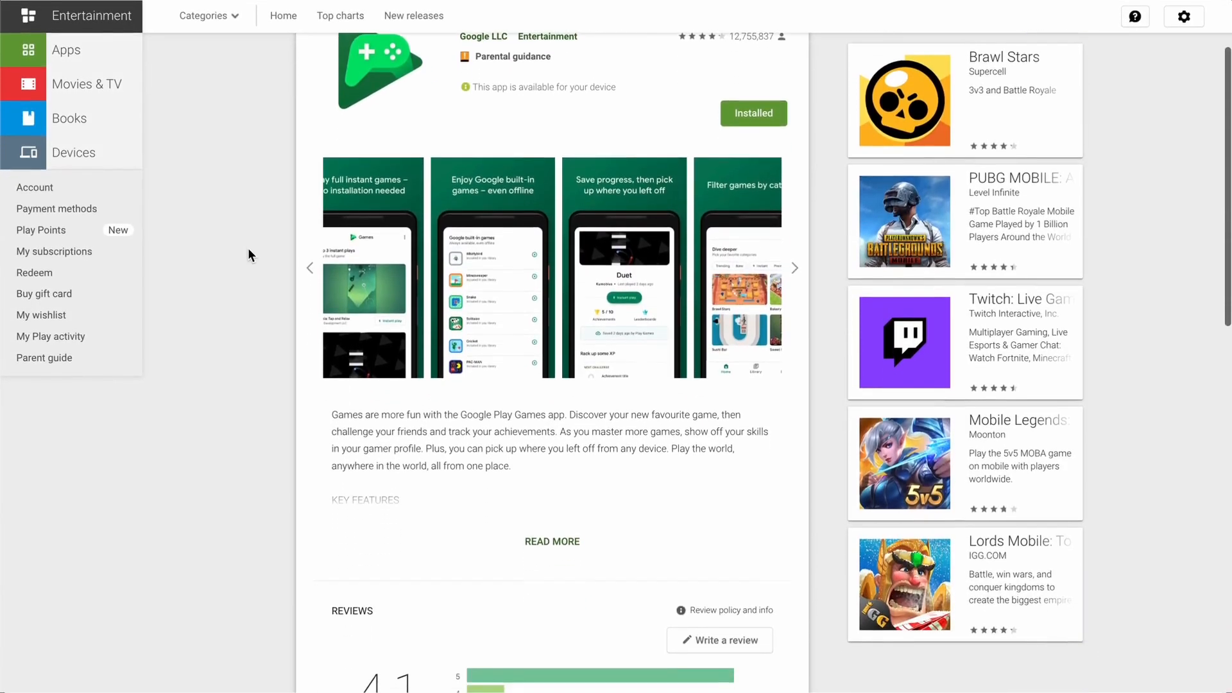
scroll("down", 3)
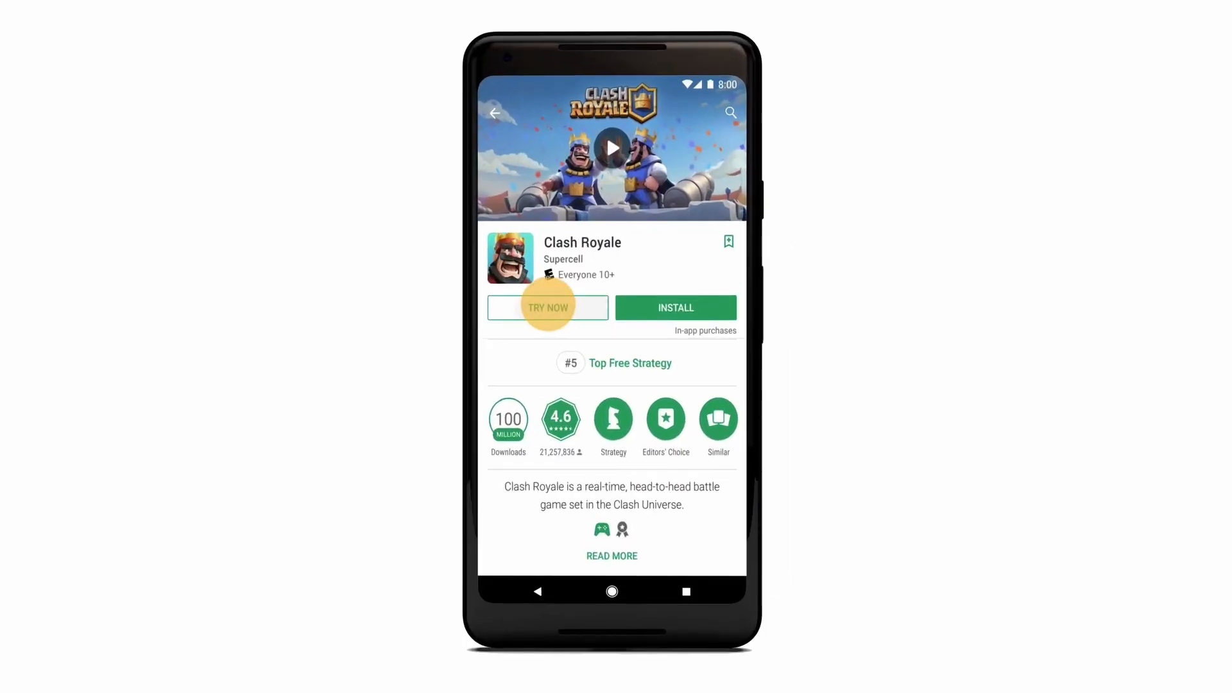
Search 'realtor portland oregon', view realtor.com's instant listings, then continue to the hollar example.
left_click(547, 306)
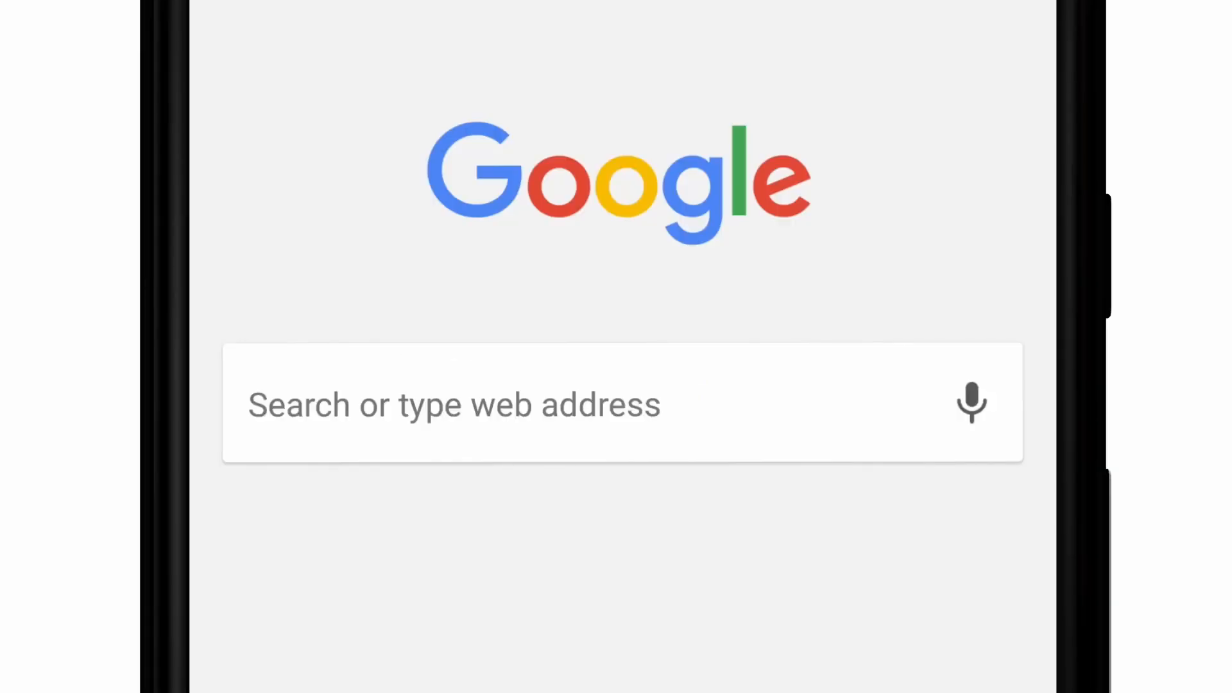
type("realtor portland oregon")
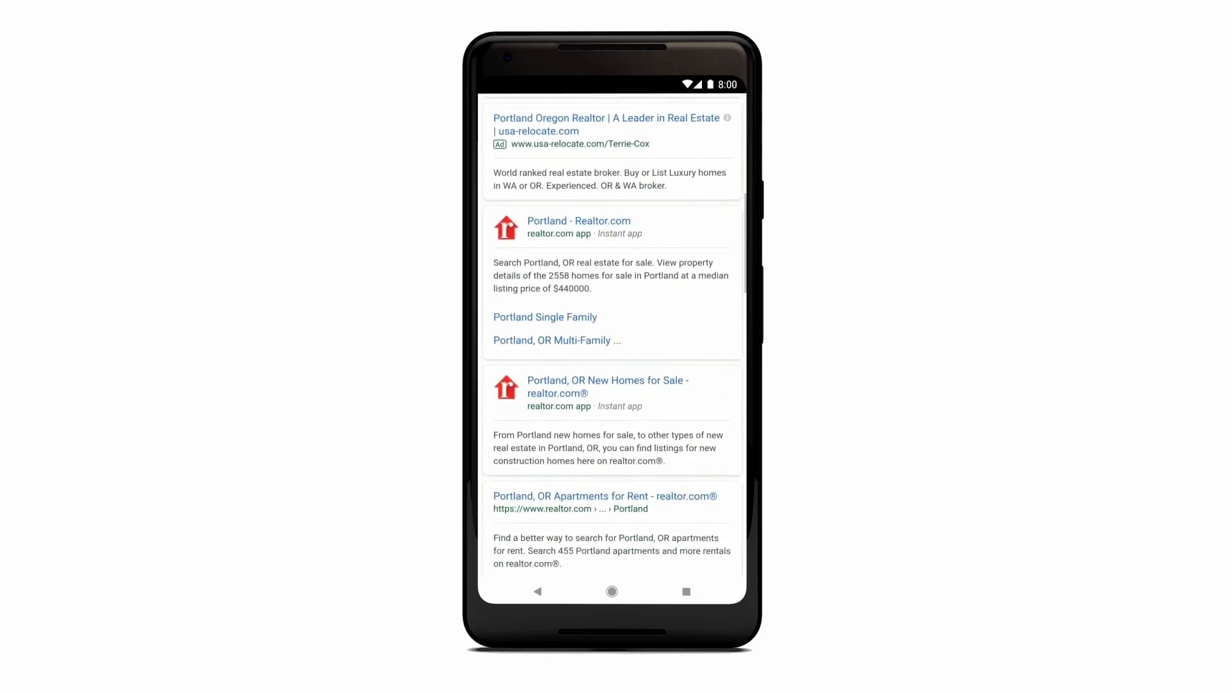
left_click(579, 220)
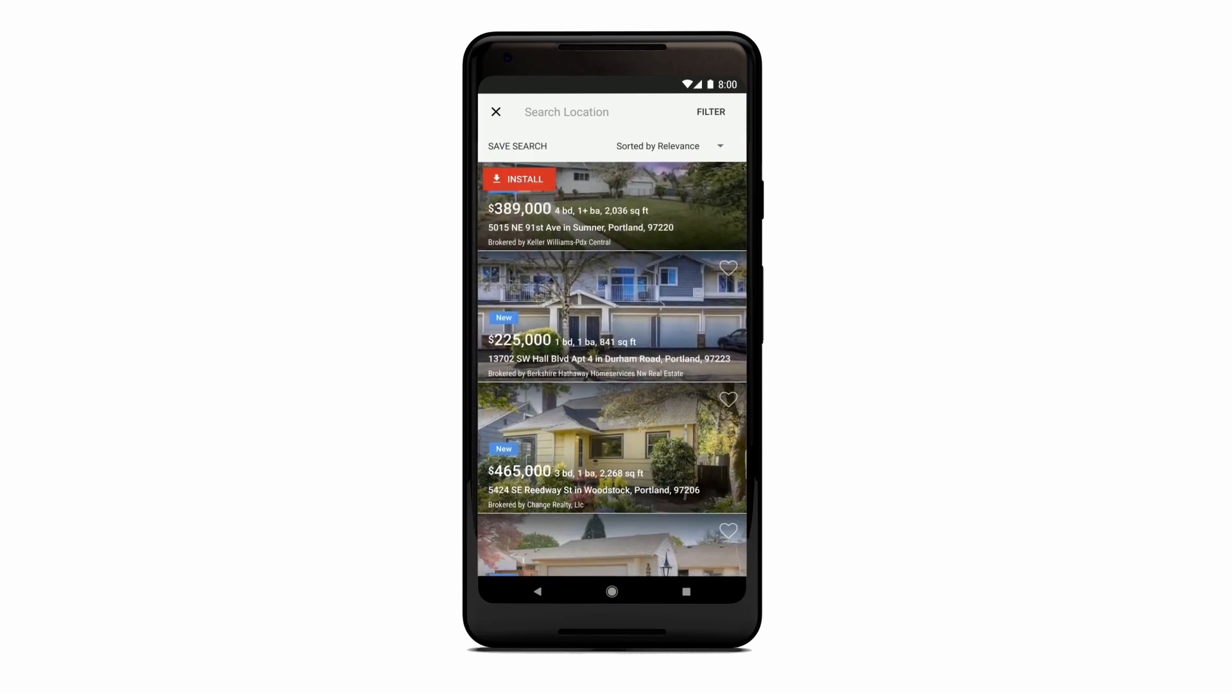
left_click(611, 314)
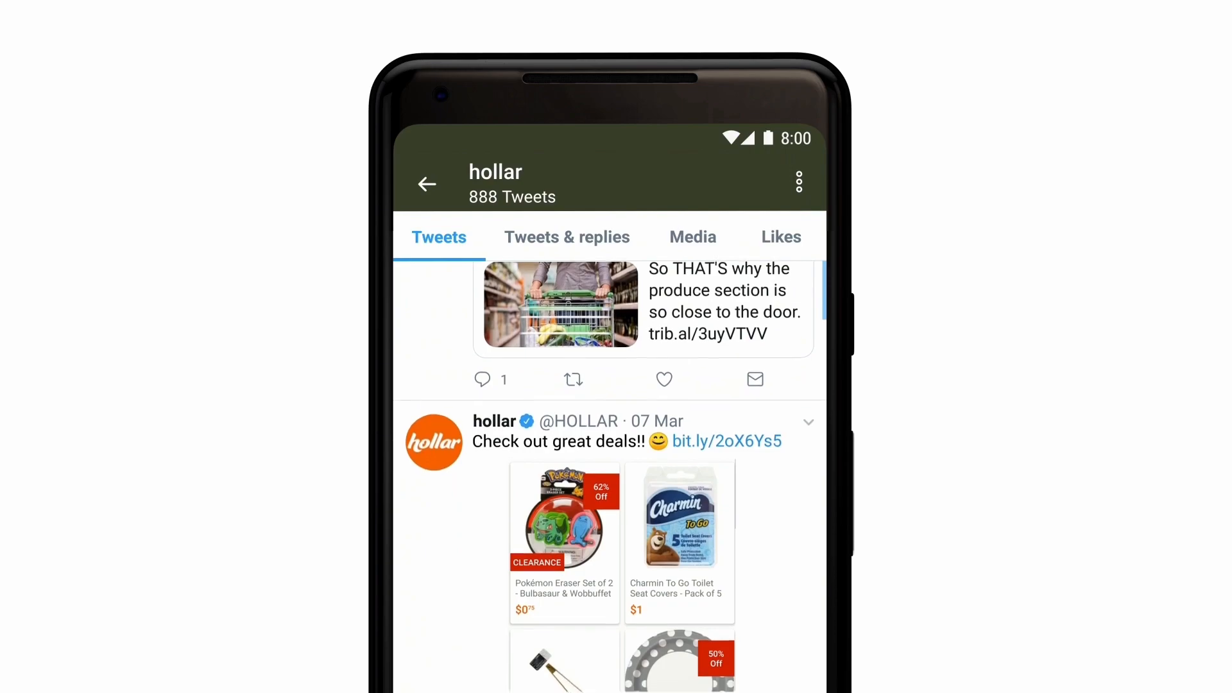
Follow the hollar deals tweet into its instant clearance product grid.
left_click(727, 440)
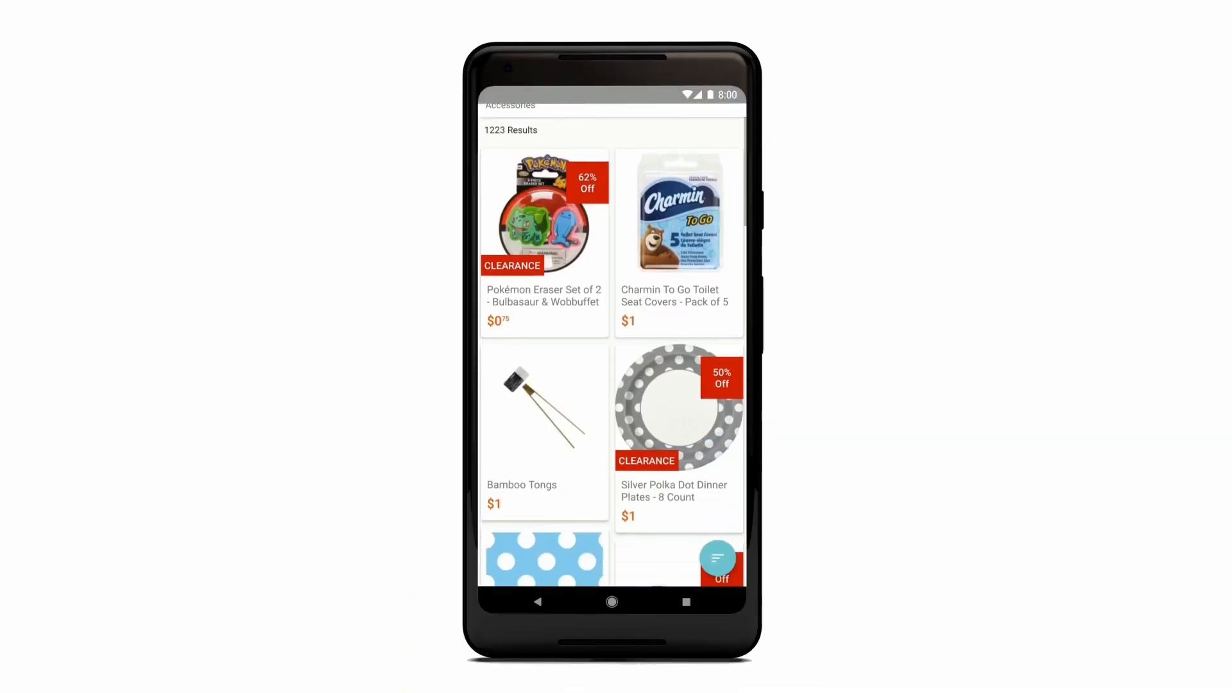
scroll("down", 3)
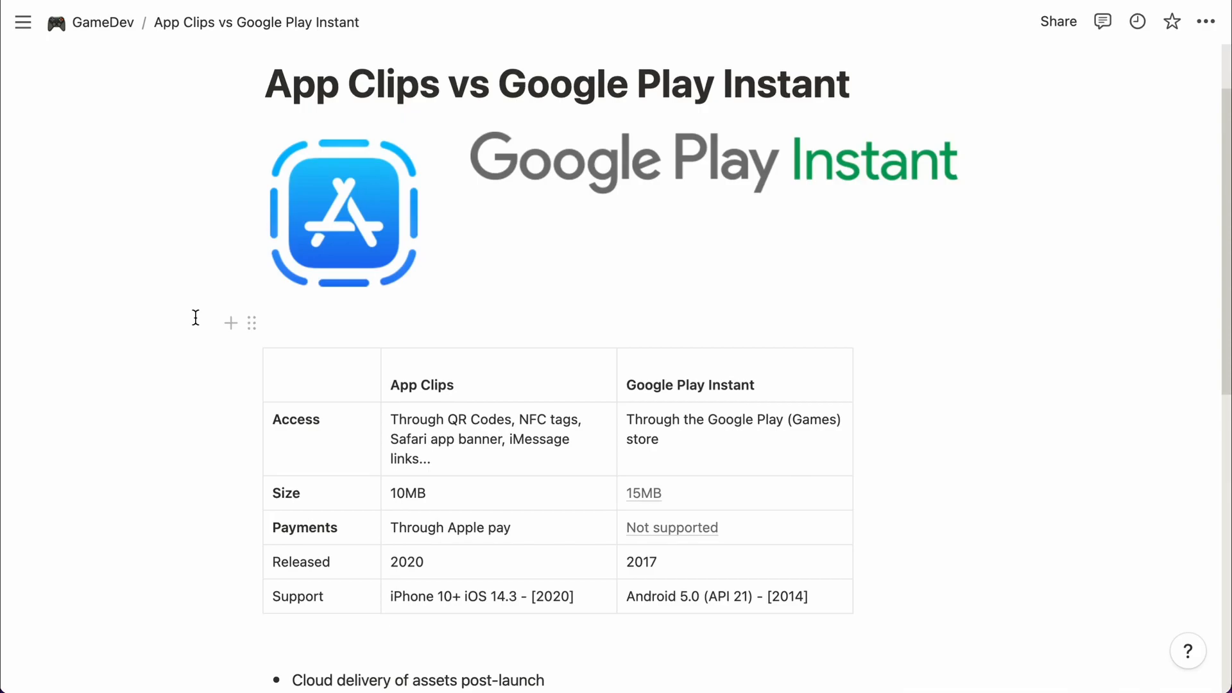
Follow the Android 5.0 link in the Support row to the Lollipop page.
left_click(716, 596)
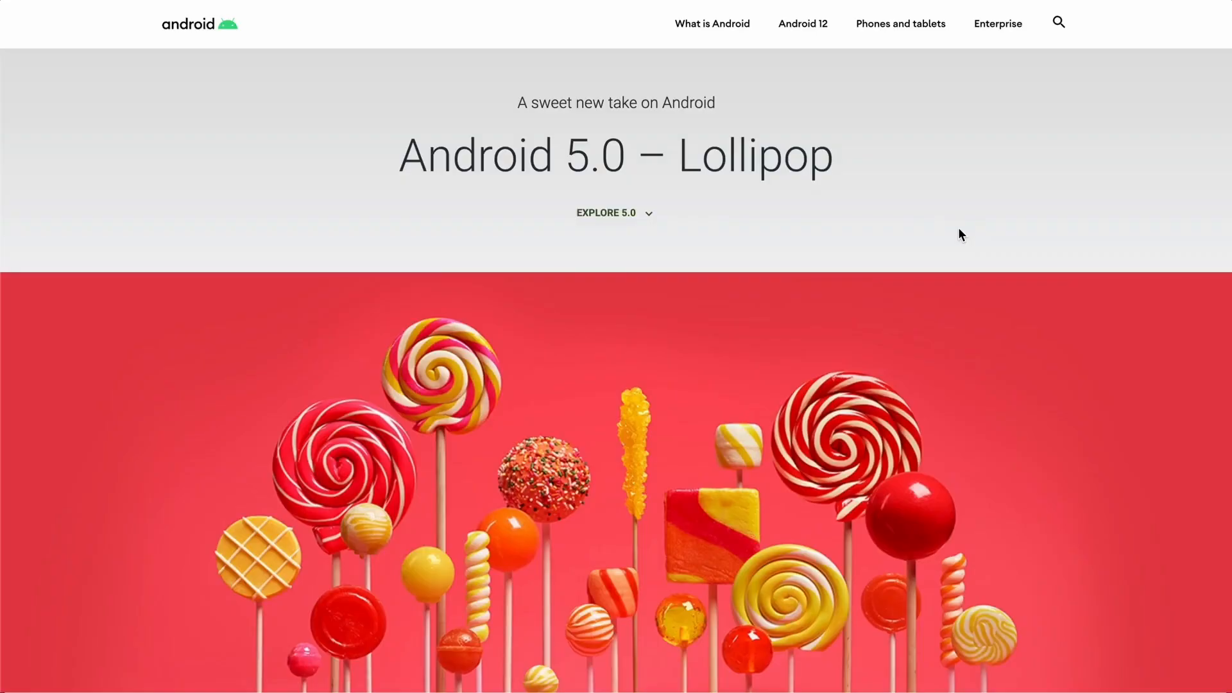
Scroll the Lollipop page through its features to 'See what else Android has to offer'.
scroll("down", 3)
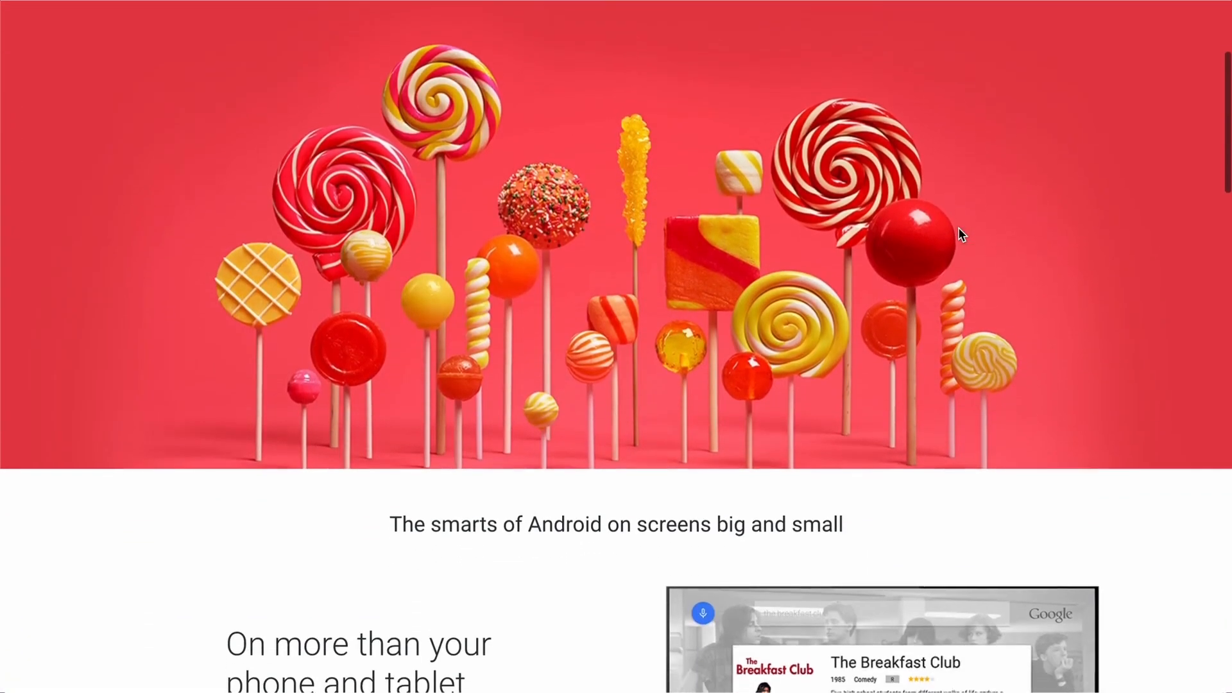
scroll("down", 3)
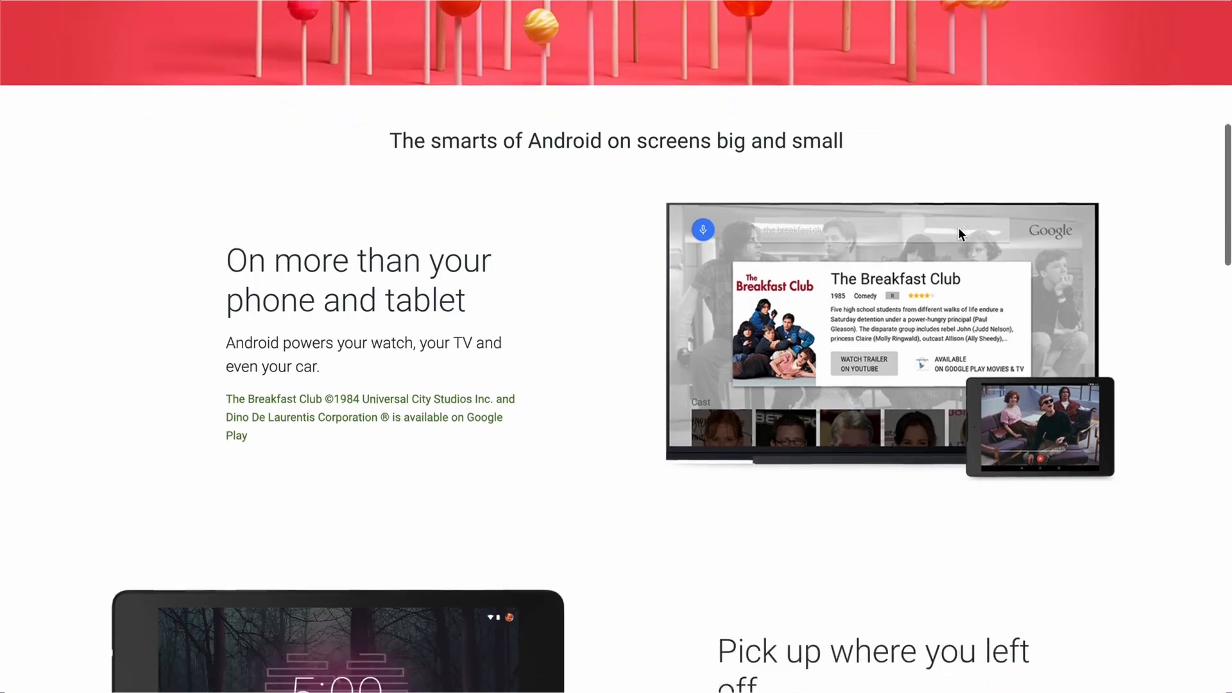
scroll("down", 3)
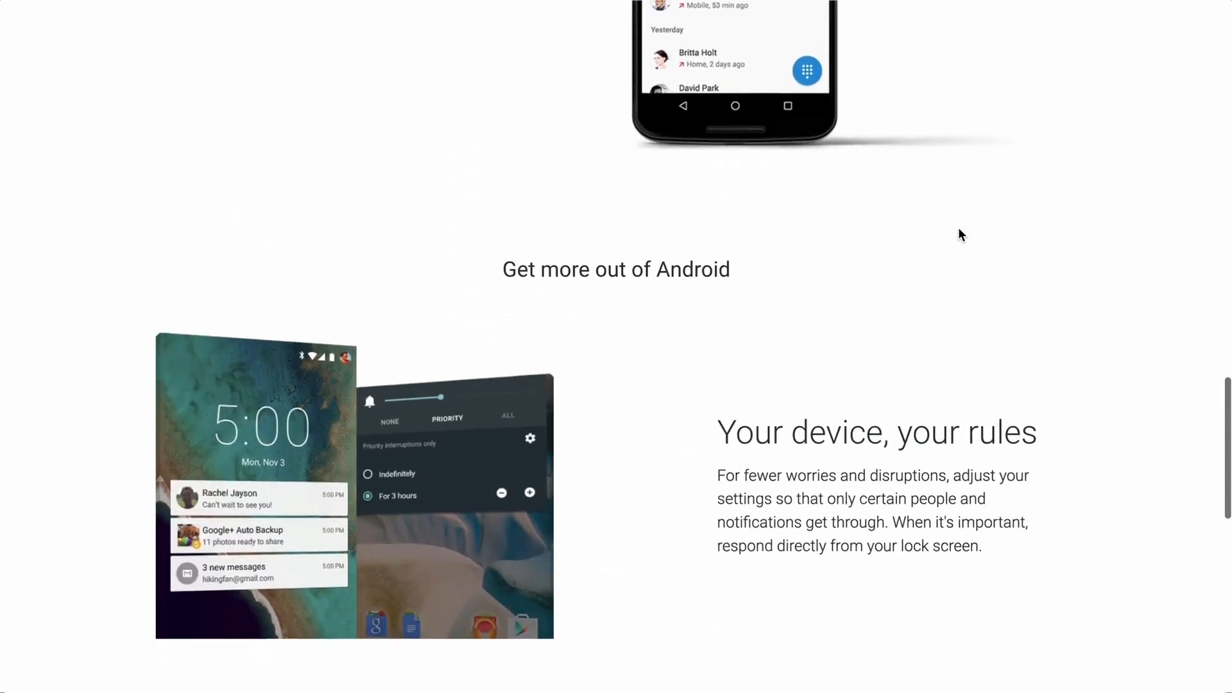
scroll("down", 3)
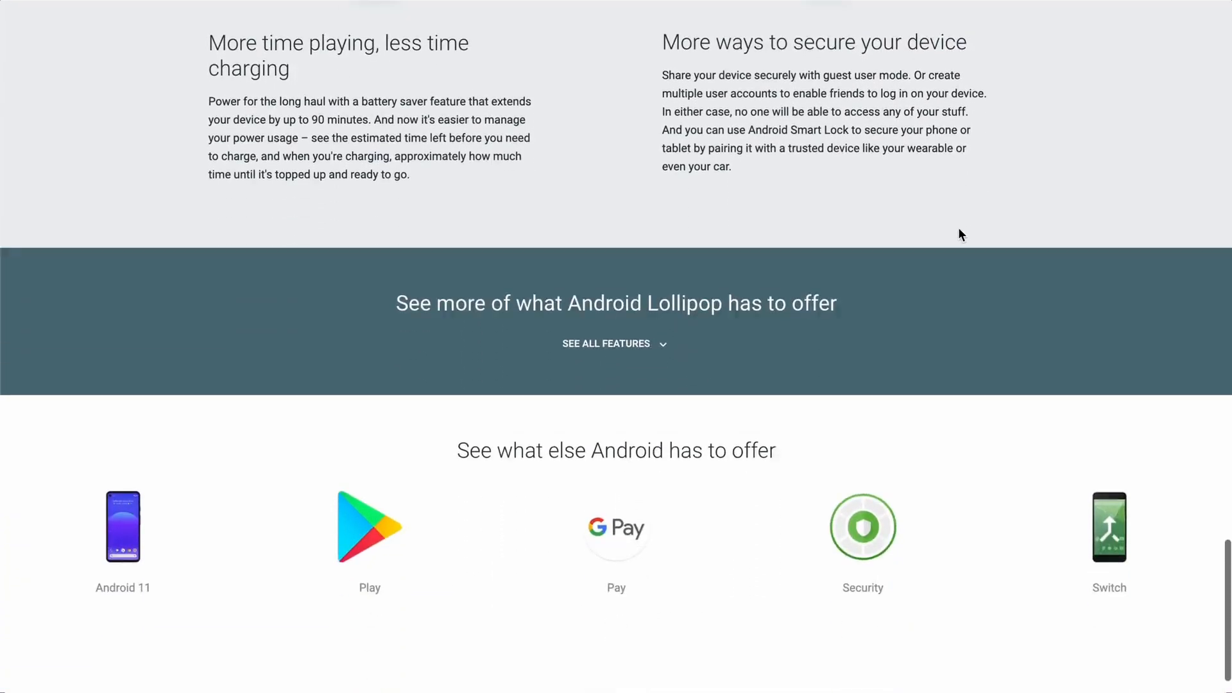
scroll("down", 3)
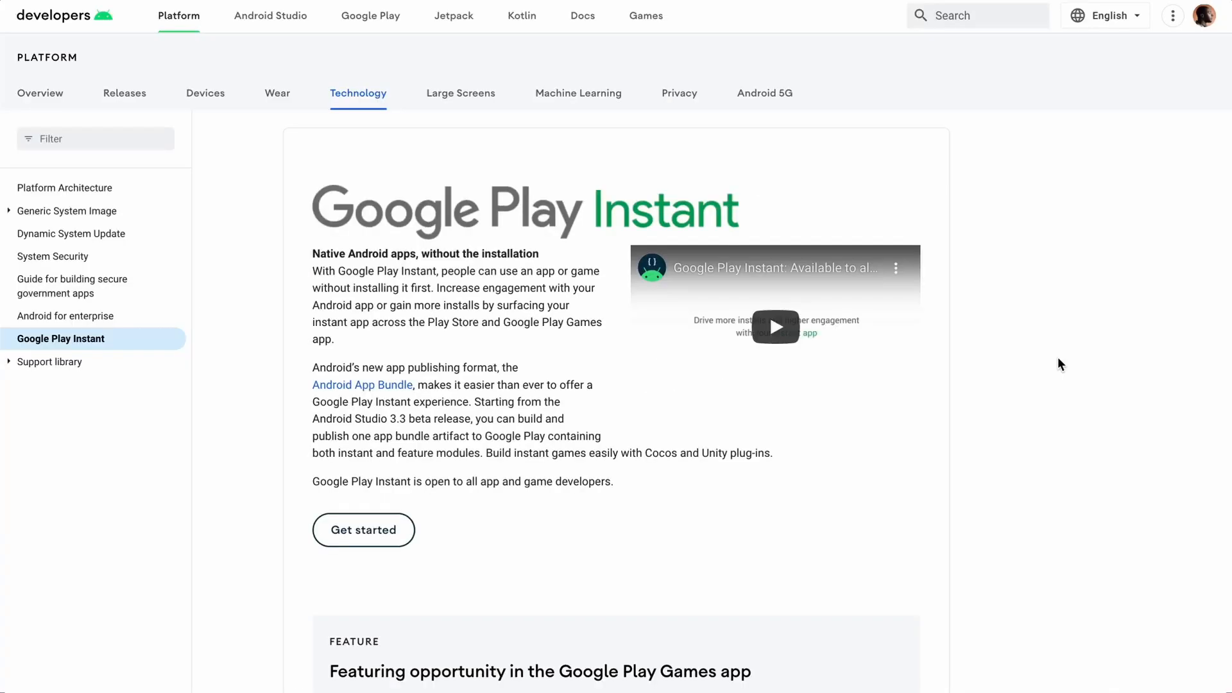
Scroll past getting-started docs and news videos to the success stories and footer.
scroll("down", 3)
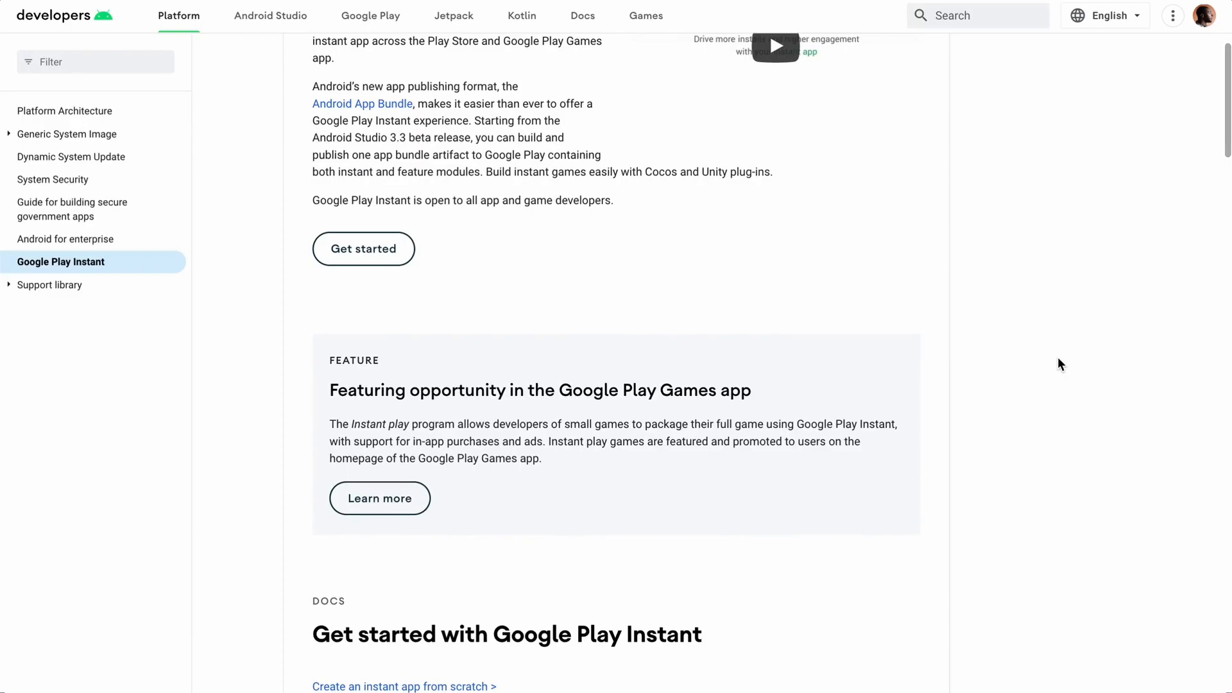
scroll("down", 3)
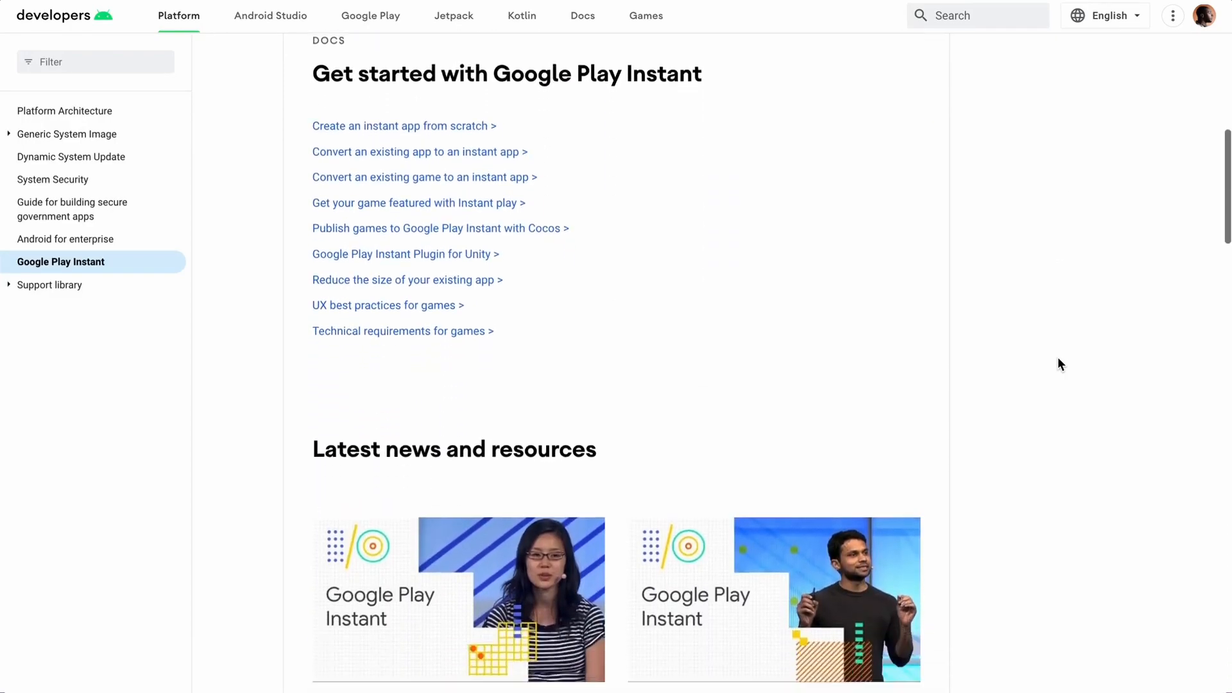
scroll("down", 3)
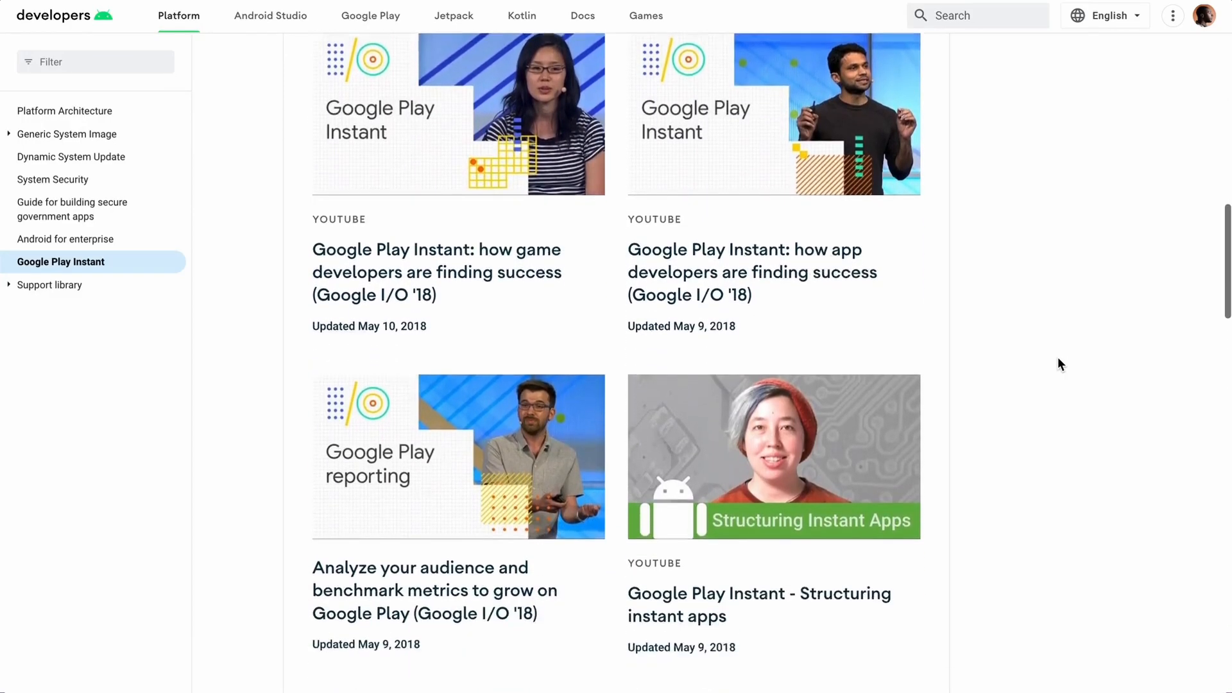
scroll("down", 3)
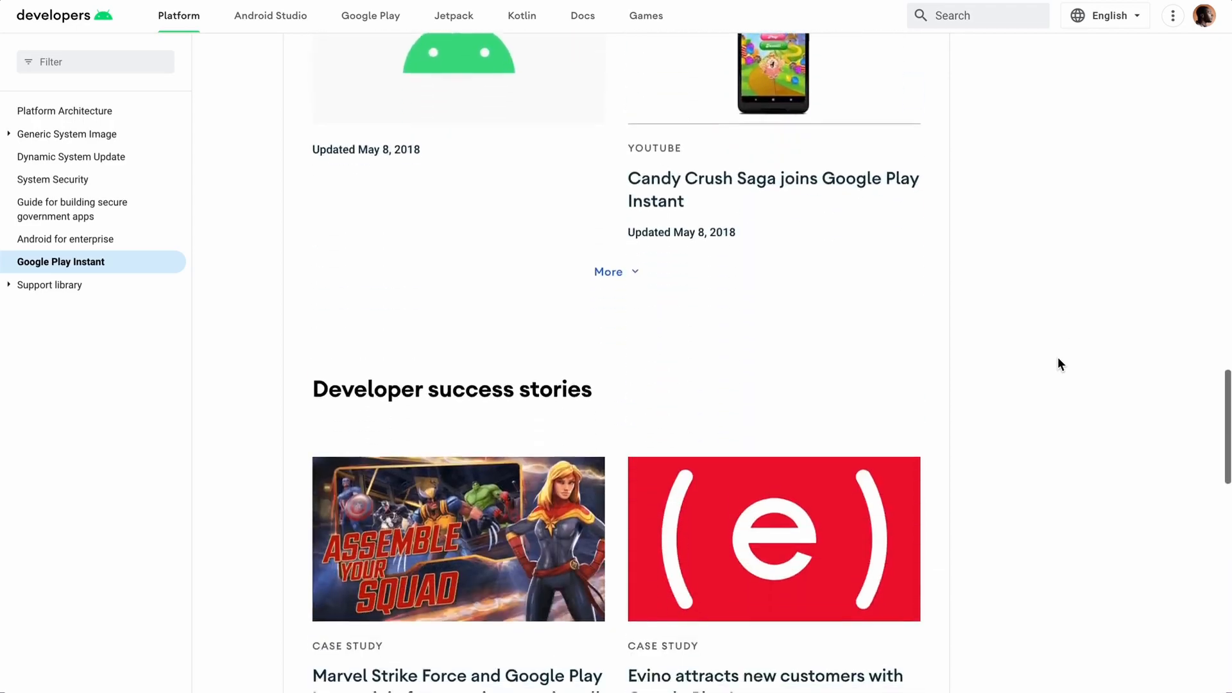
scroll("down", 3)
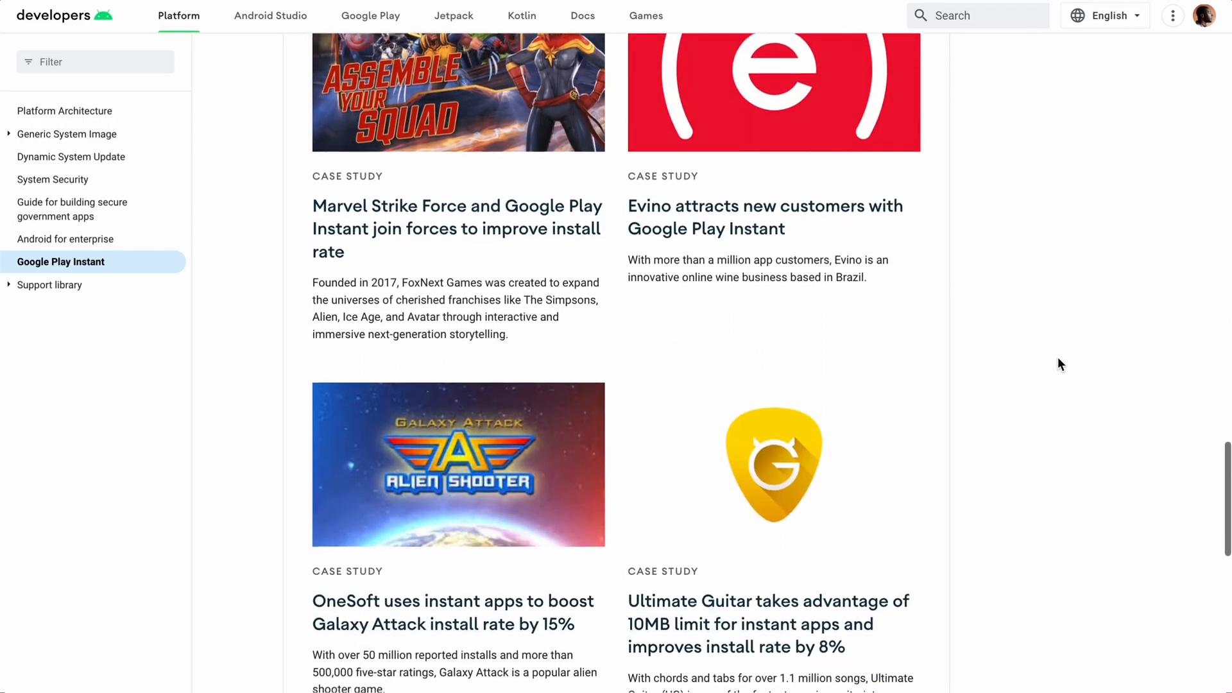
scroll("down", 3)
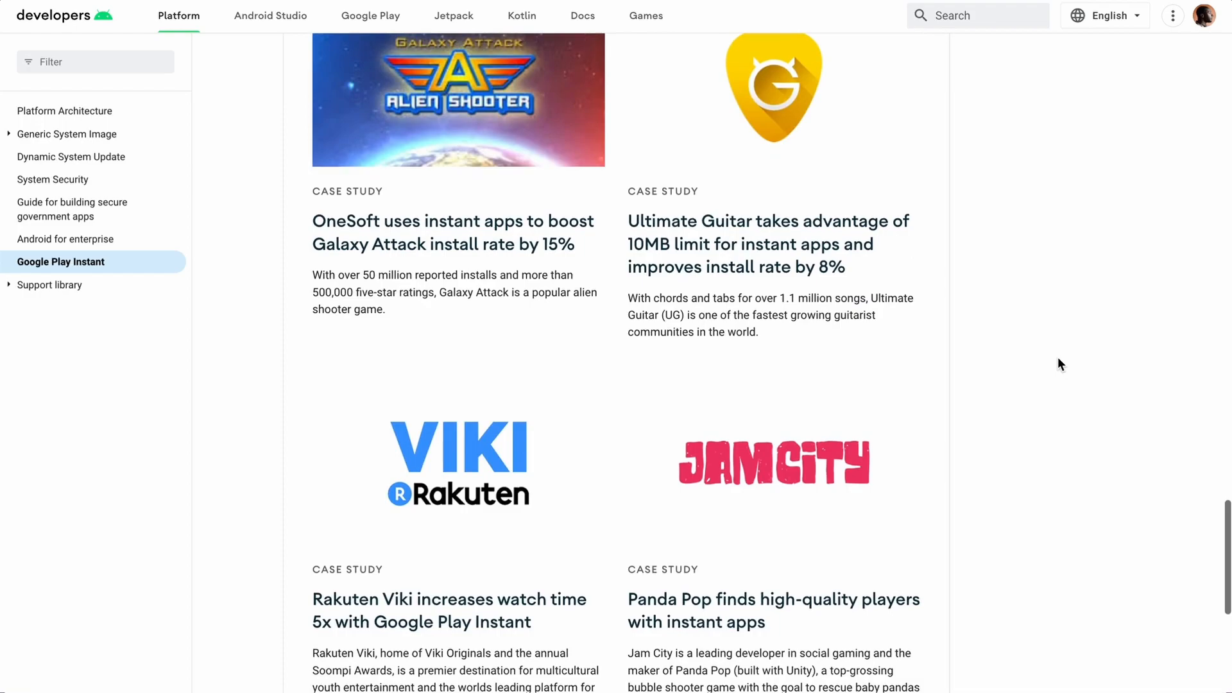
scroll("down", 3)
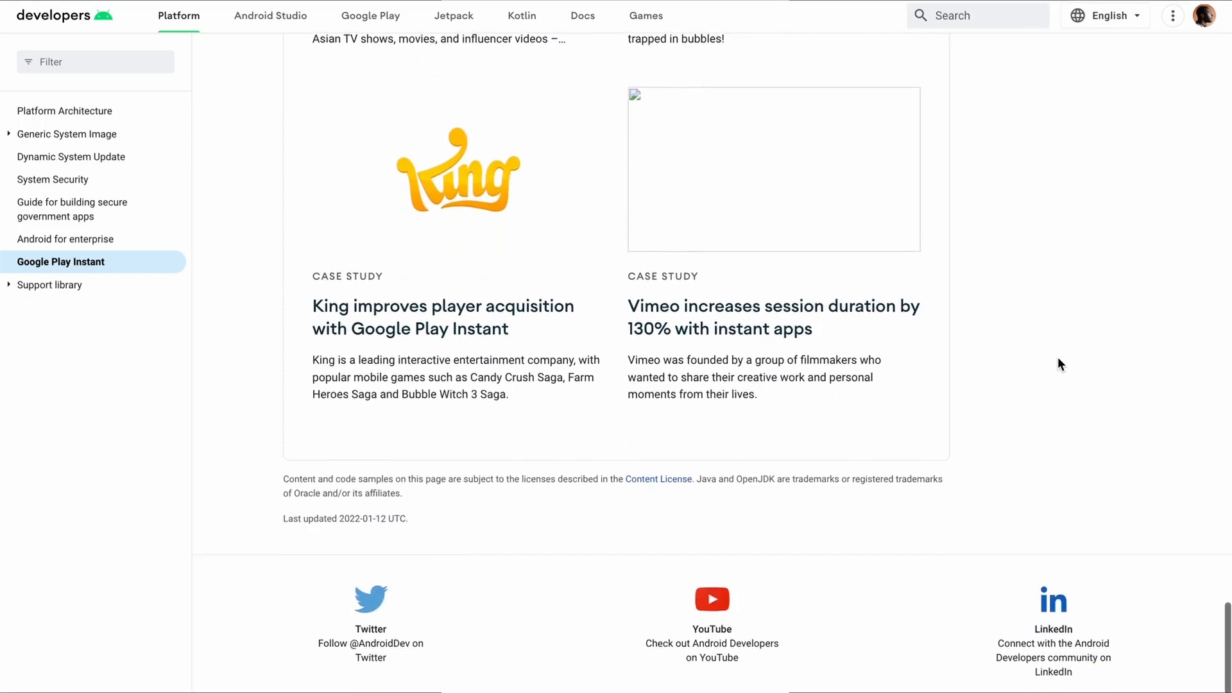